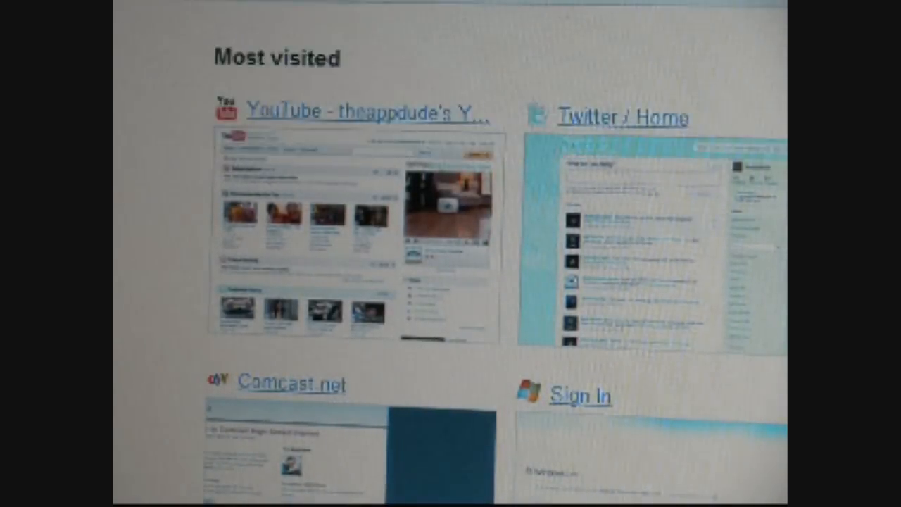
Open the ipodcaseandappreview YouTube channel page from the Most visited thumbnails
click(366, 111)
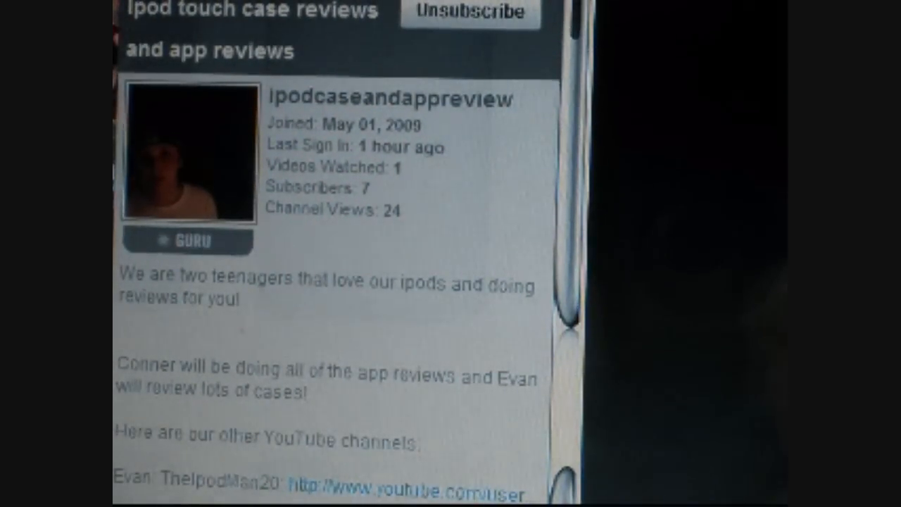
scroll(down, 3)
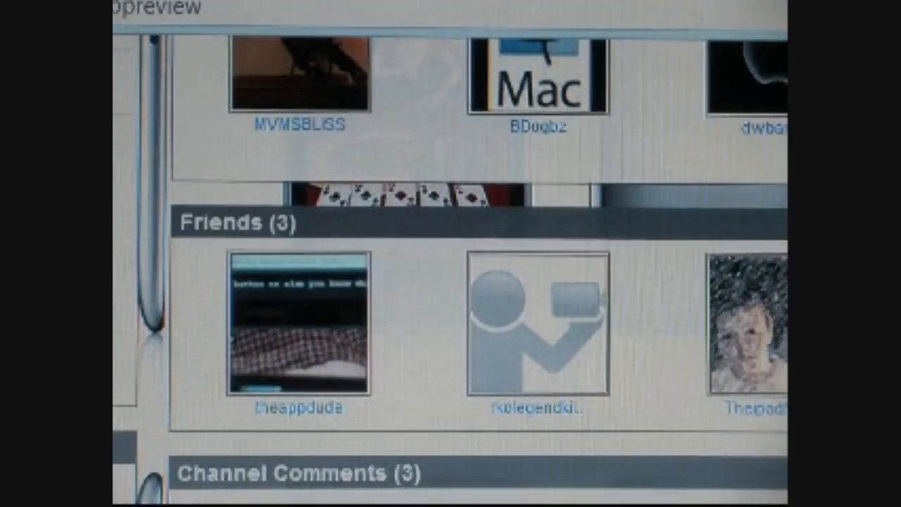
scroll(down, 3)
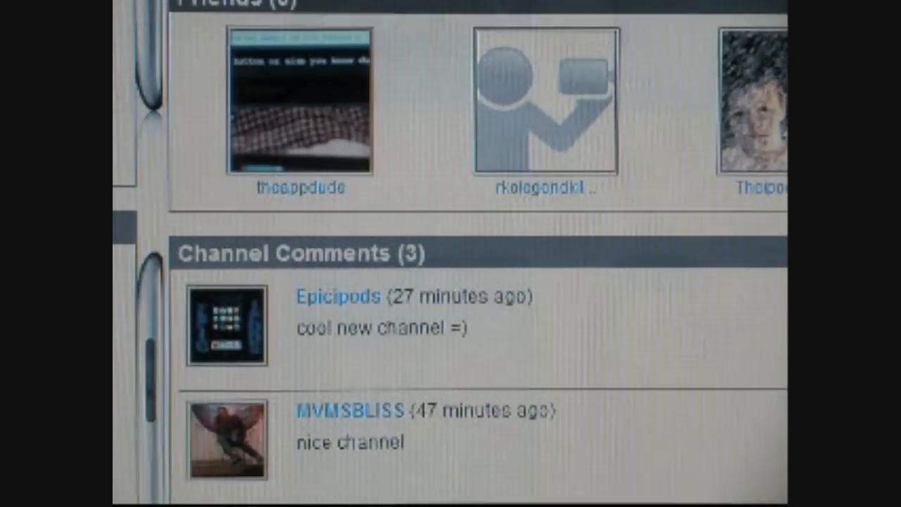
scroll(down, 3)
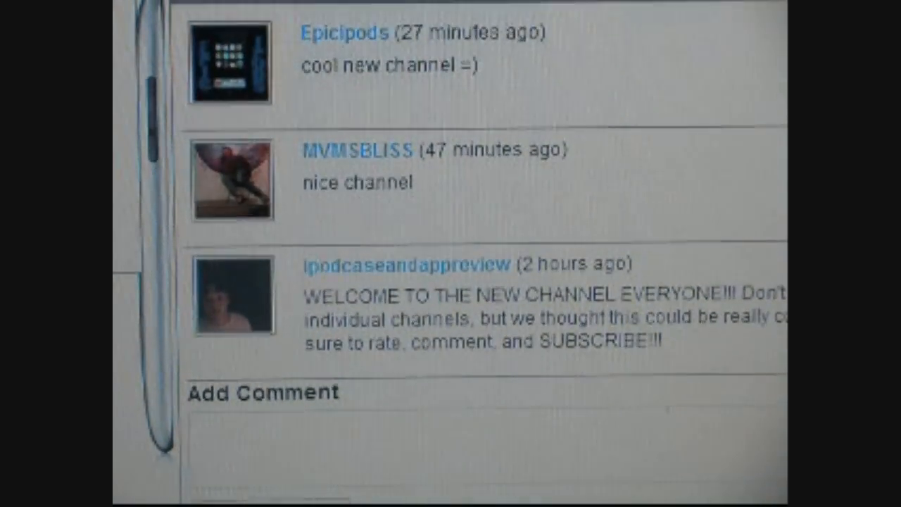
scroll(up, 3)
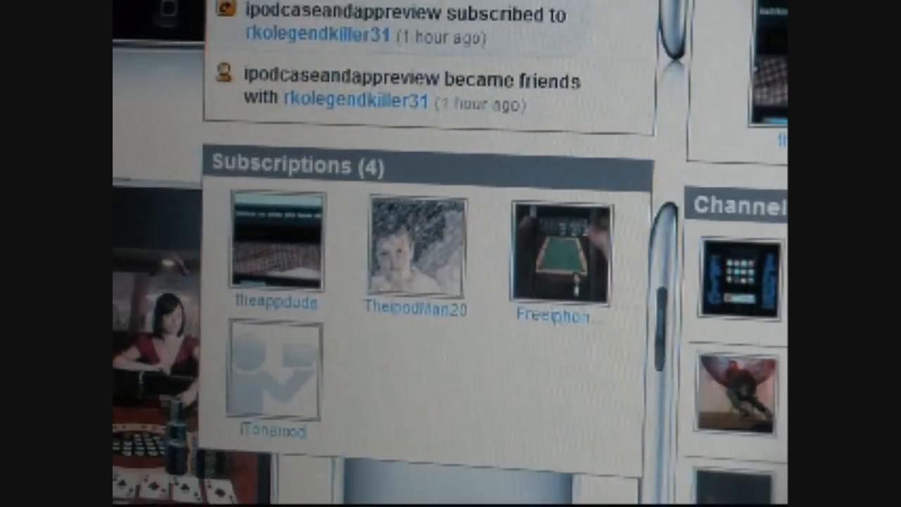
scroll(up, 3)
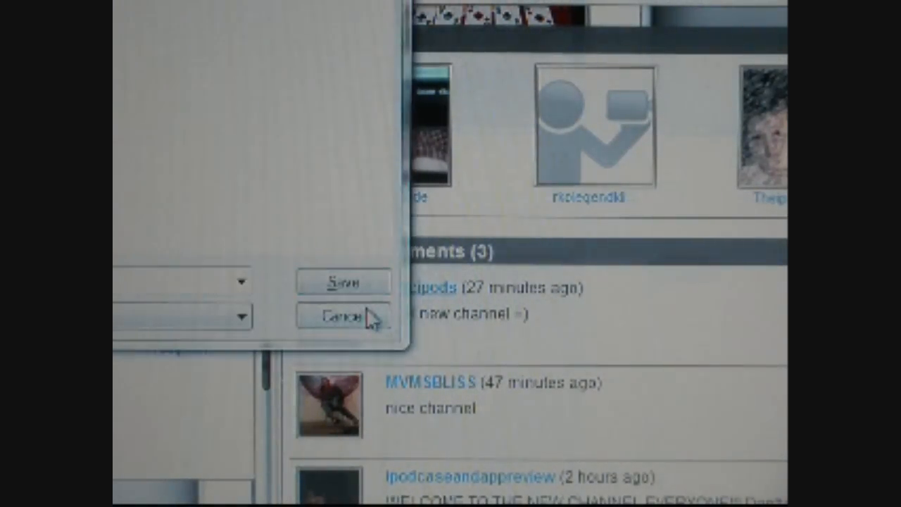
Cancel the stray Save dialog, leaving the channel's Friends and Comments showing
click(344, 315)
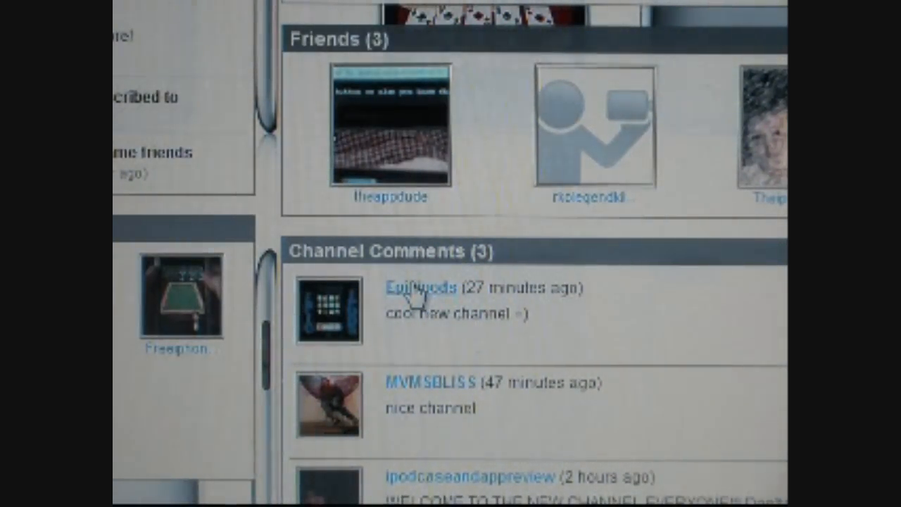